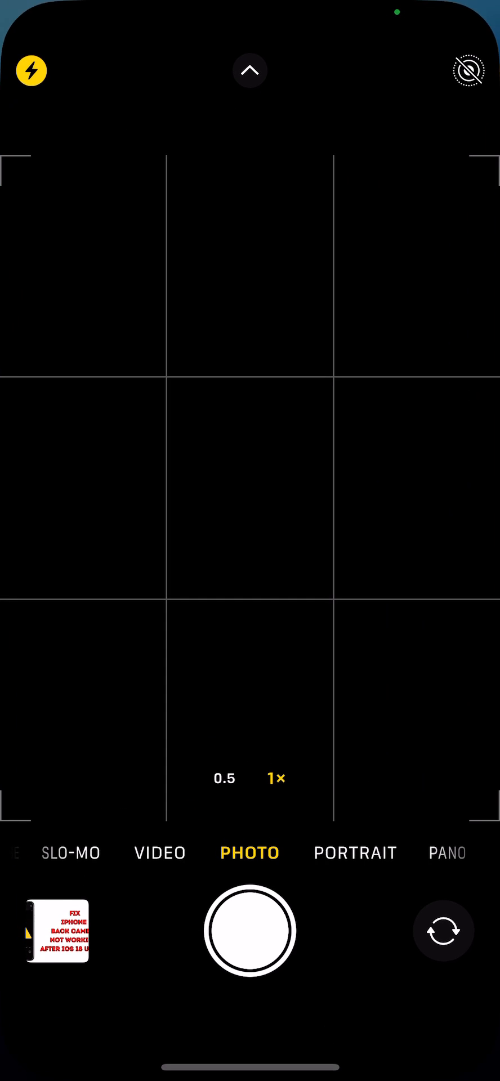
# Step: Swipe up to close the black Camera viewfinder and reach the Home Screen
pyautogui.click(250, 502)
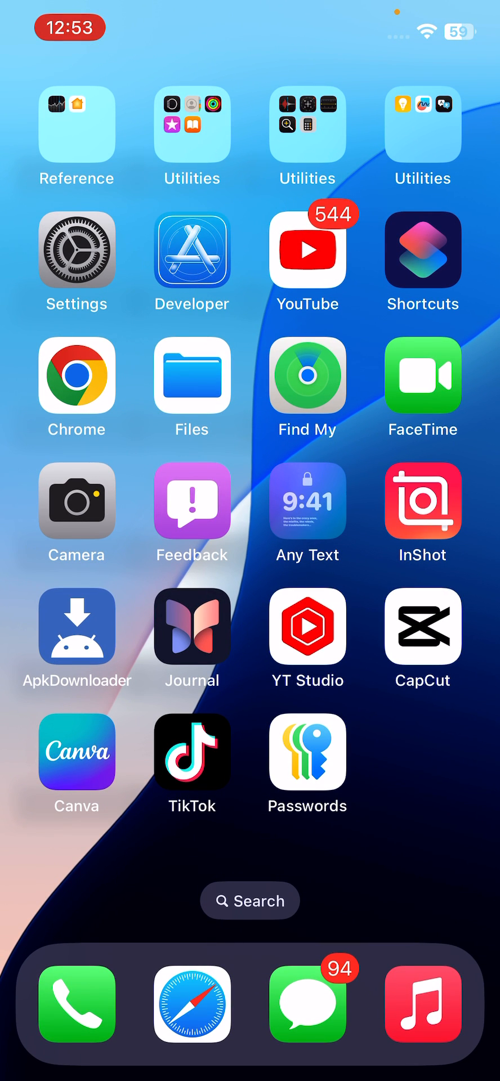
# Step: Page through the Home Screens and launch the Settings app
pyautogui.hscroll(-3)
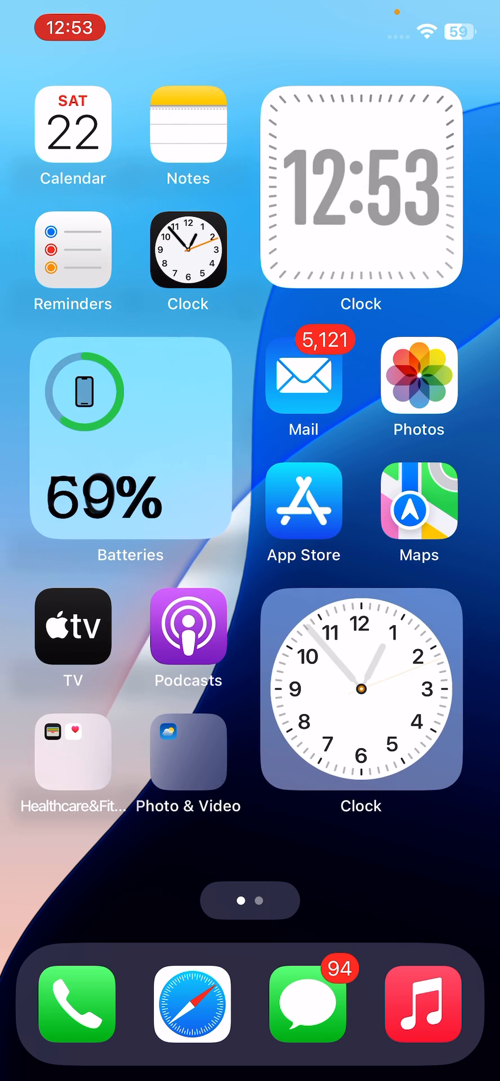
pyautogui.hscroll(-3)
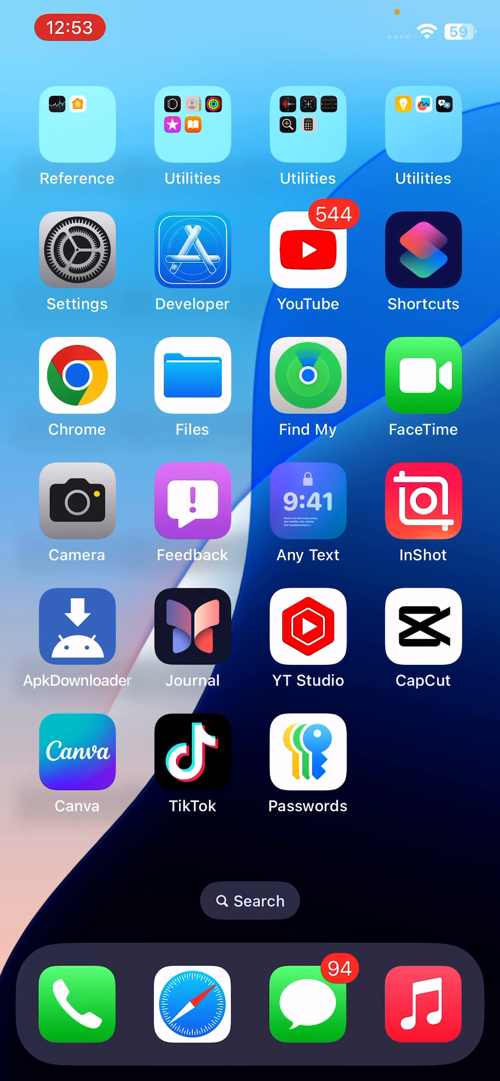
pyautogui.click(77, 501)
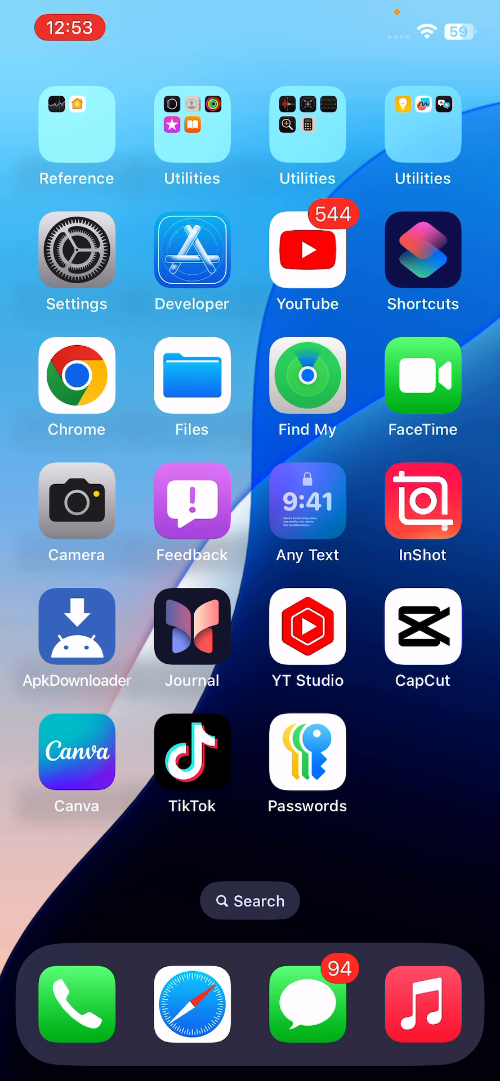
pyautogui.click(76, 249)
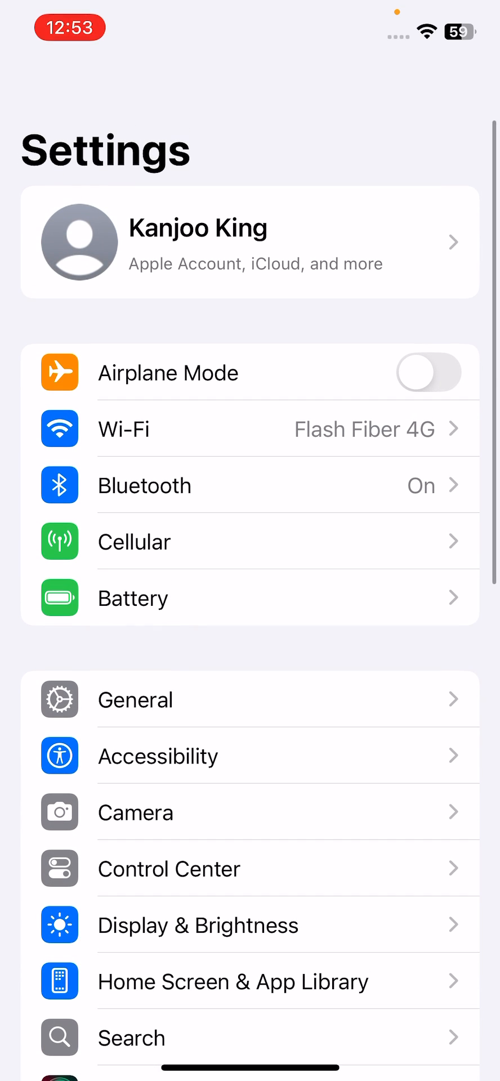
# Step: Go into General, scroll to the bottom, and open Transfer or Reset iPhone
pyautogui.click(135, 698)
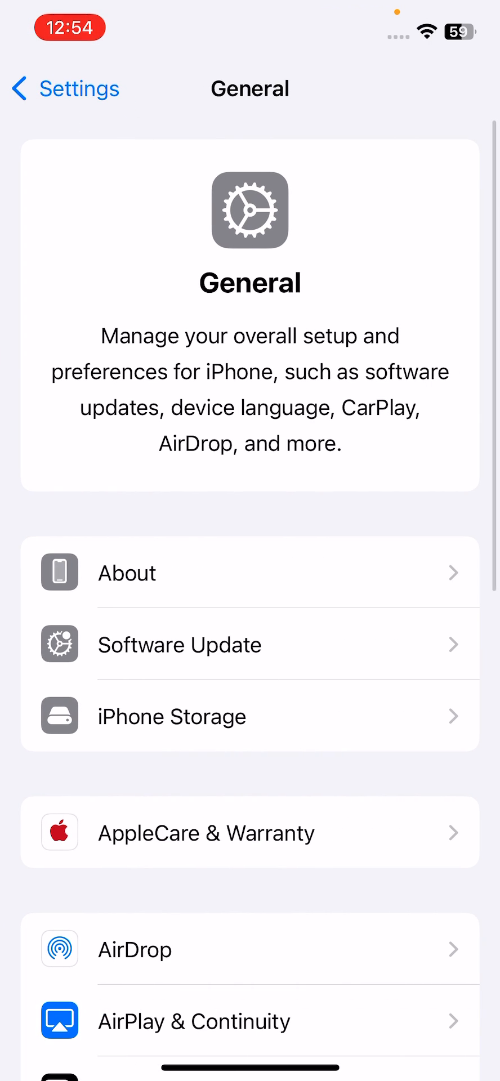
pyautogui.scroll(-3)
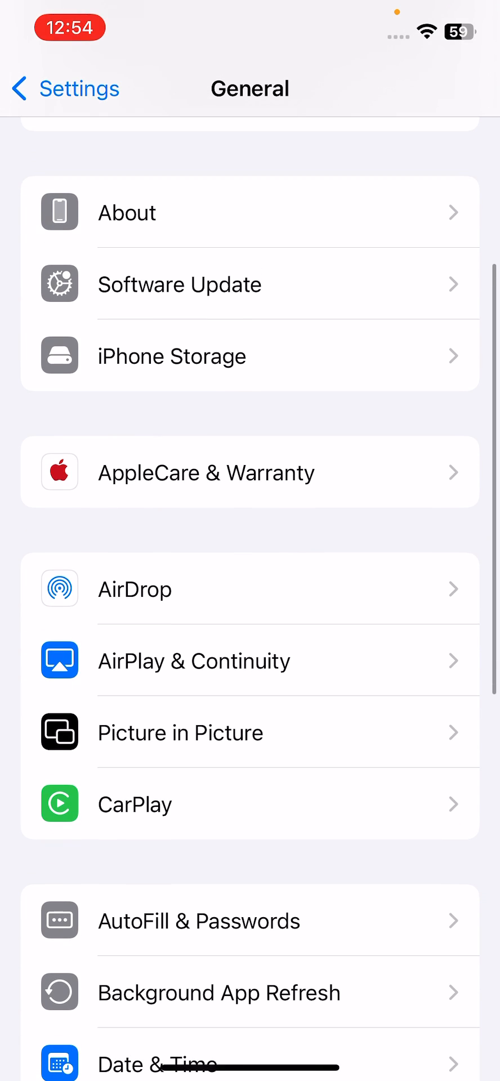
pyautogui.scroll(-3)
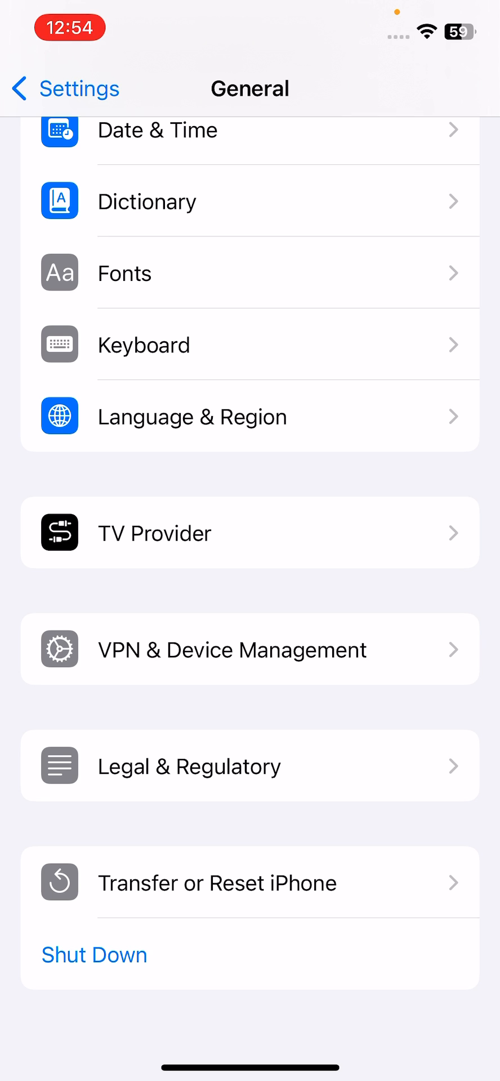
pyautogui.click(218, 884)
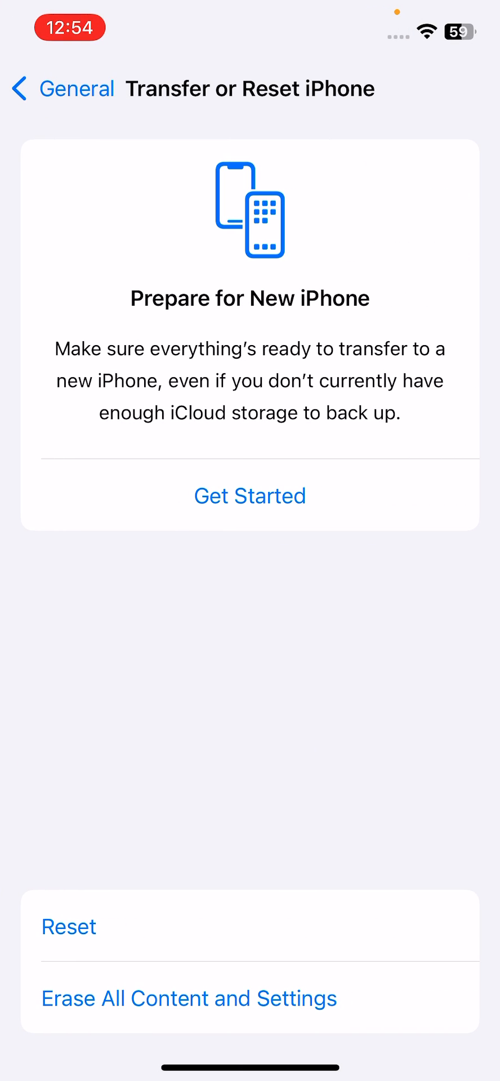
# Step: Choose Reset, then exit to the Home Screen's first page without resetting
pyautogui.click(68, 926)
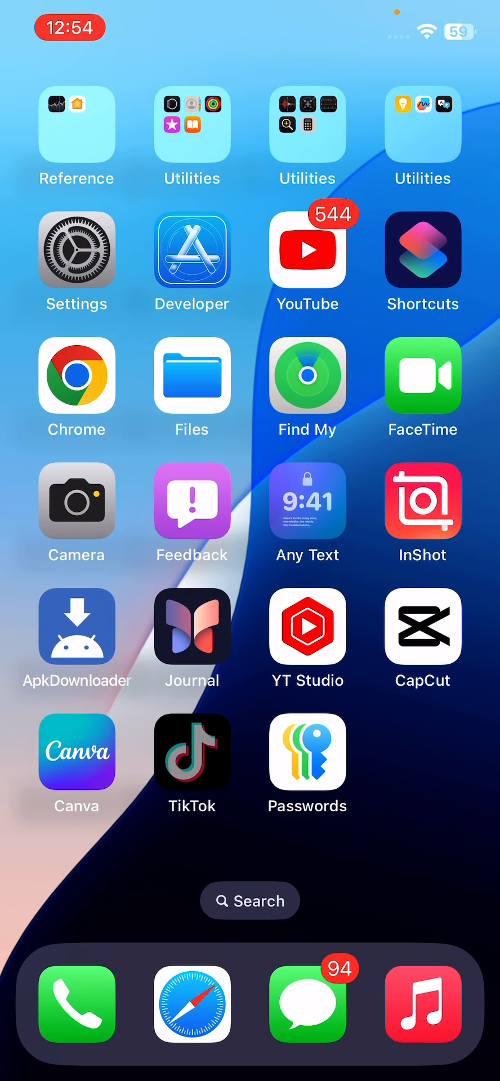
pyautogui.hscroll(-3)
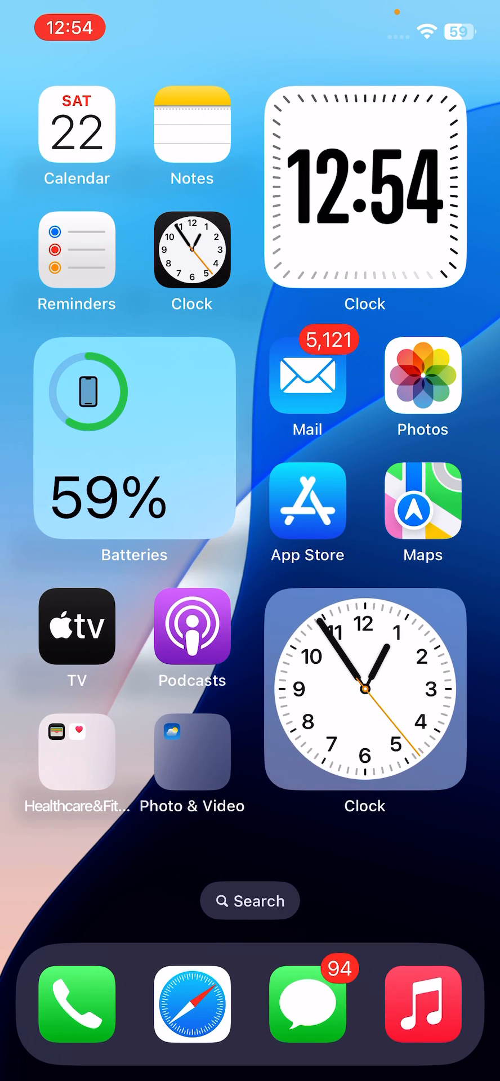